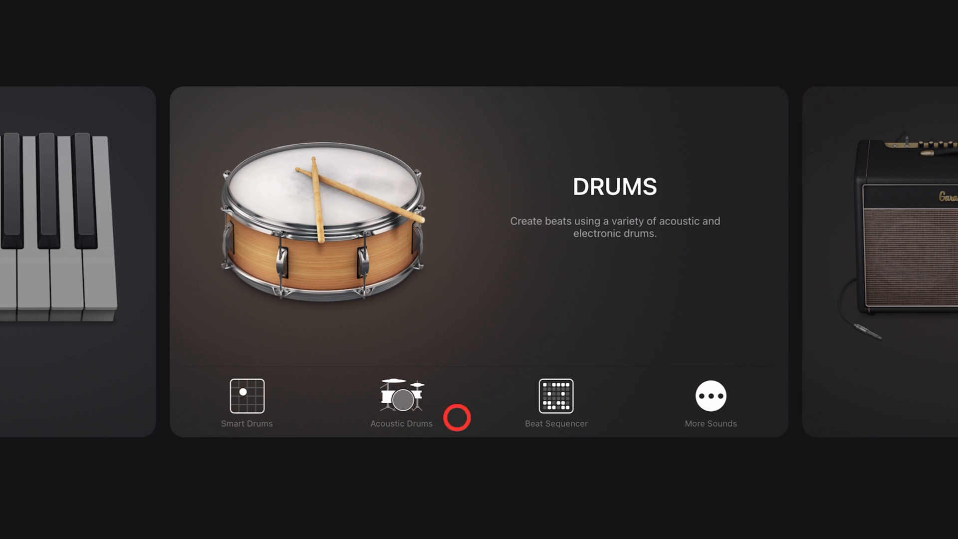
Load the SoCal Acoustic Drums kit onto a new track
{"action": "left_click", "coordinate": [401, 397]}
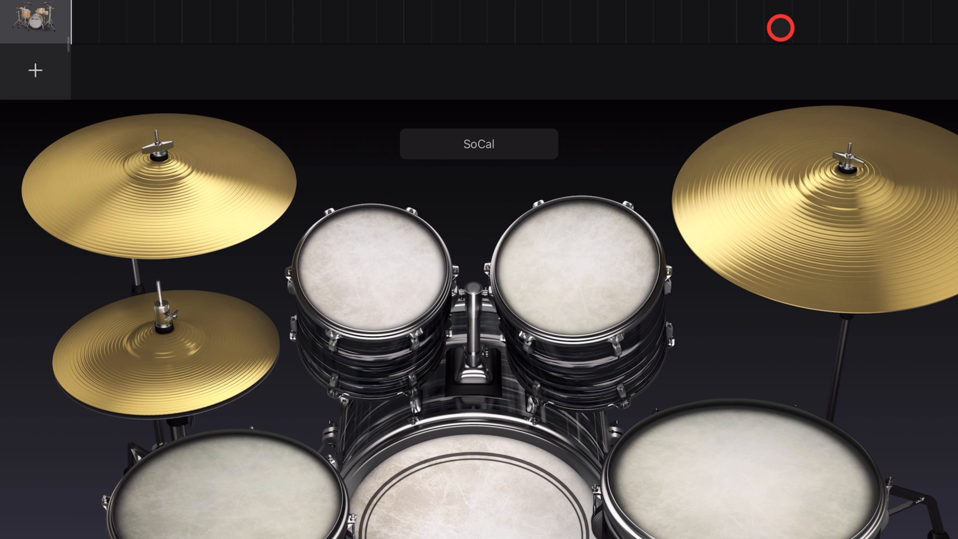
{"action": "left_click", "coordinate": [780, 28]}
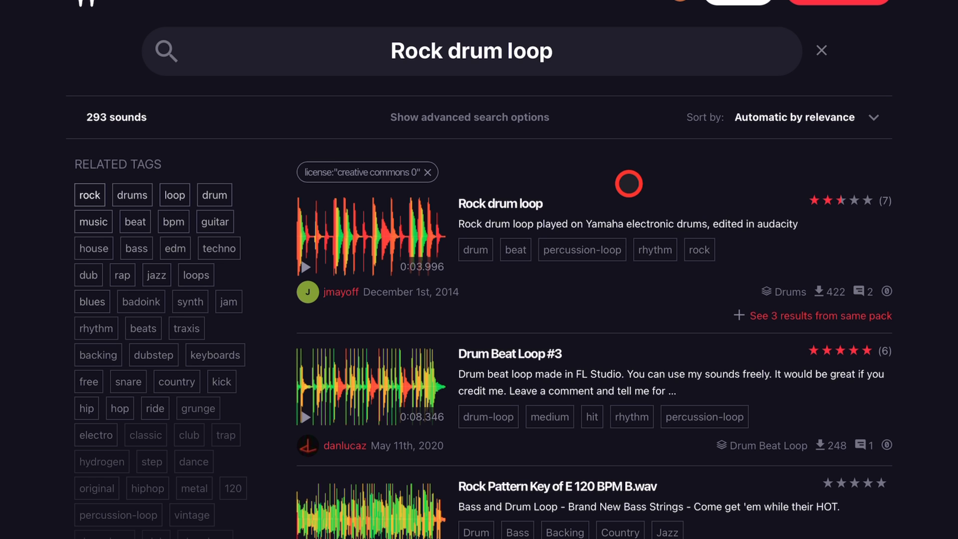
{"action": "mouse_move", "coordinate": [618, 55]}
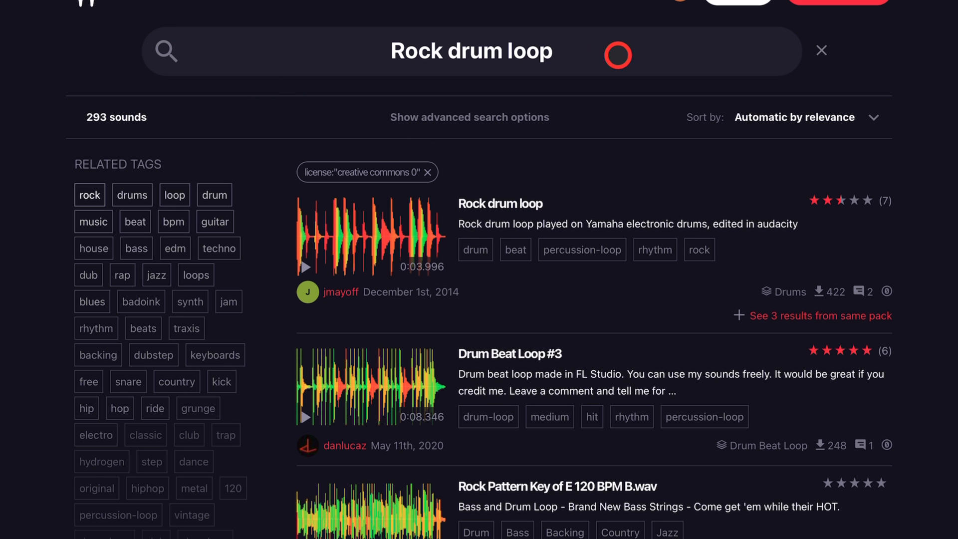
Preview the 146 Bpm Rock.wav result on Freesound and go to its sound page
{"action": "scroll", "scroll_direction": "down", "scroll_amount": 3}
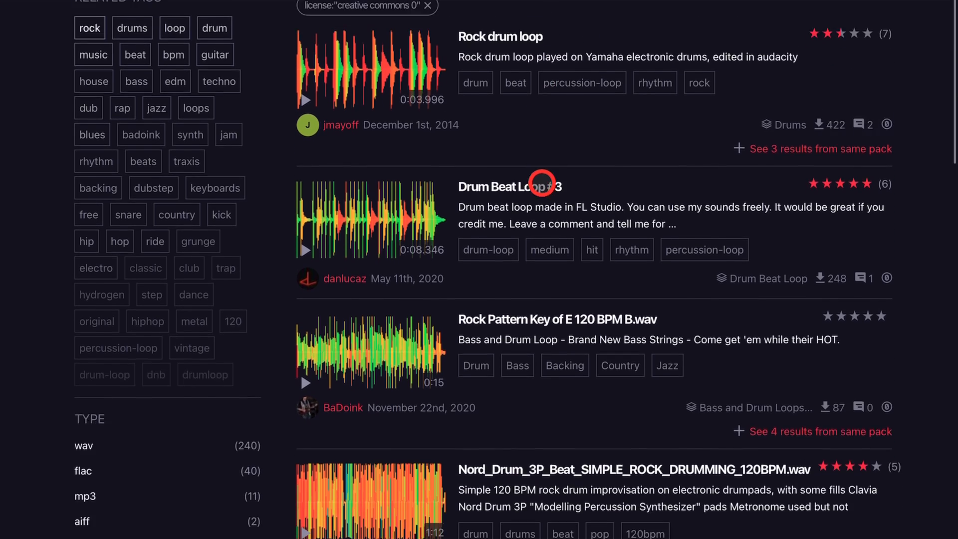
{"action": "scroll", "scroll_direction": "down", "scroll_amount": 3}
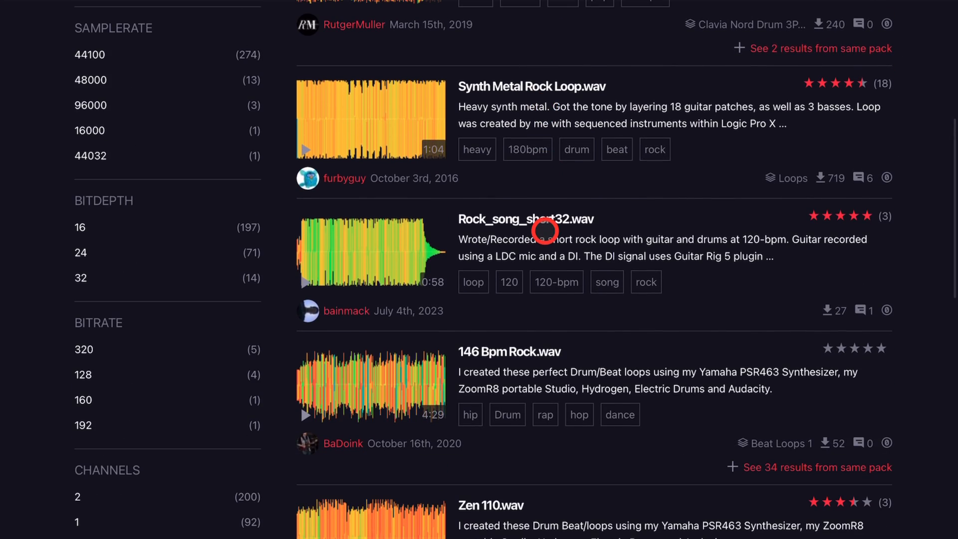
{"action": "scroll", "scroll_direction": "down", "scroll_amount": 3}
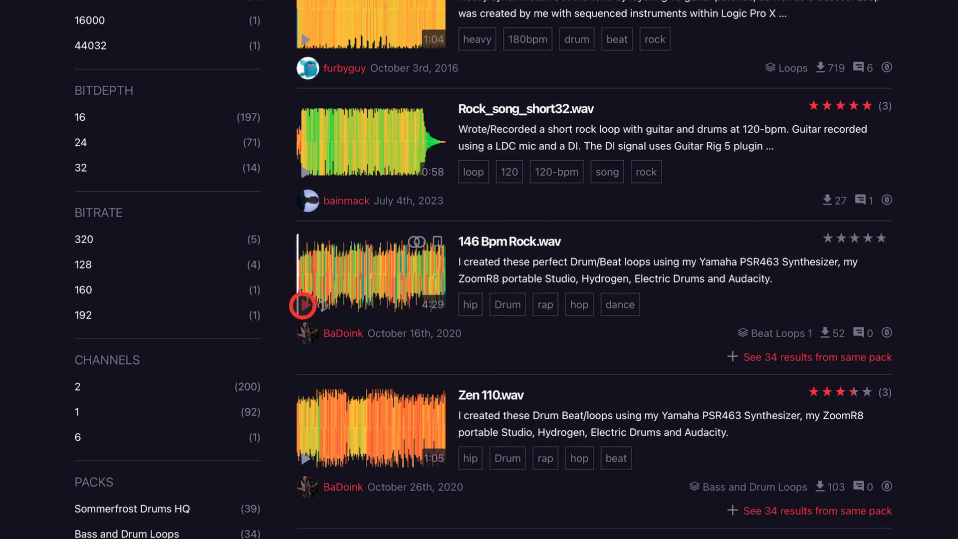
{"action": "left_click", "coordinate": [303, 305]}
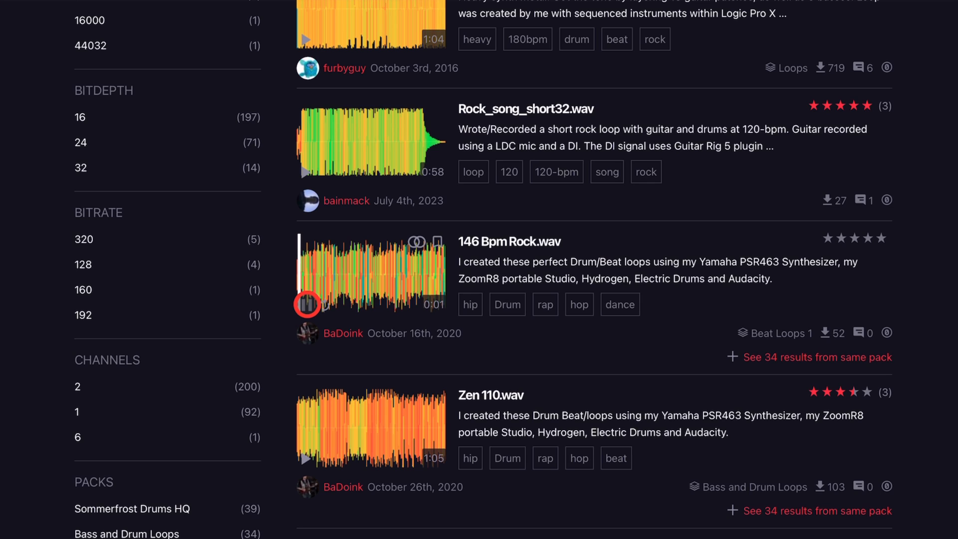
{"action": "left_click", "coordinate": [308, 305]}
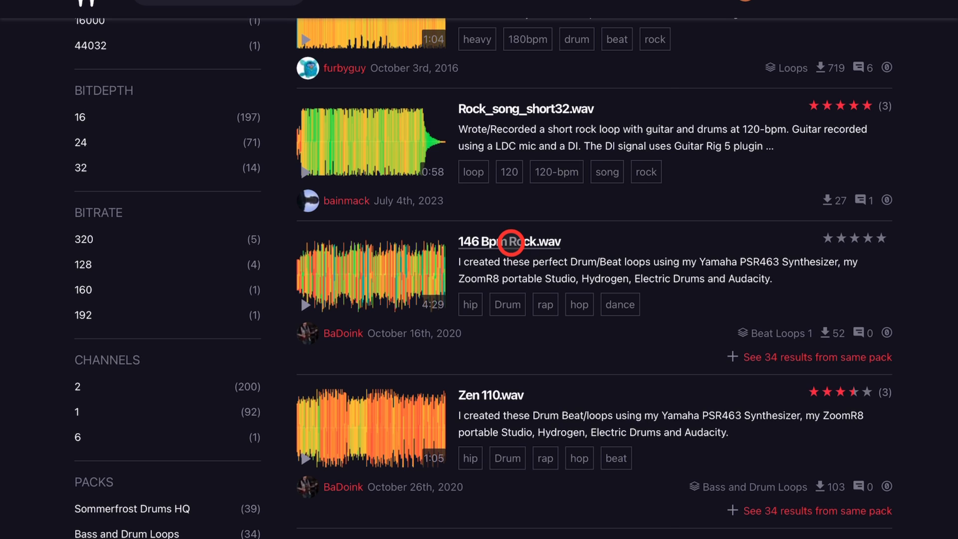
{"action": "left_click", "coordinate": [509, 241]}
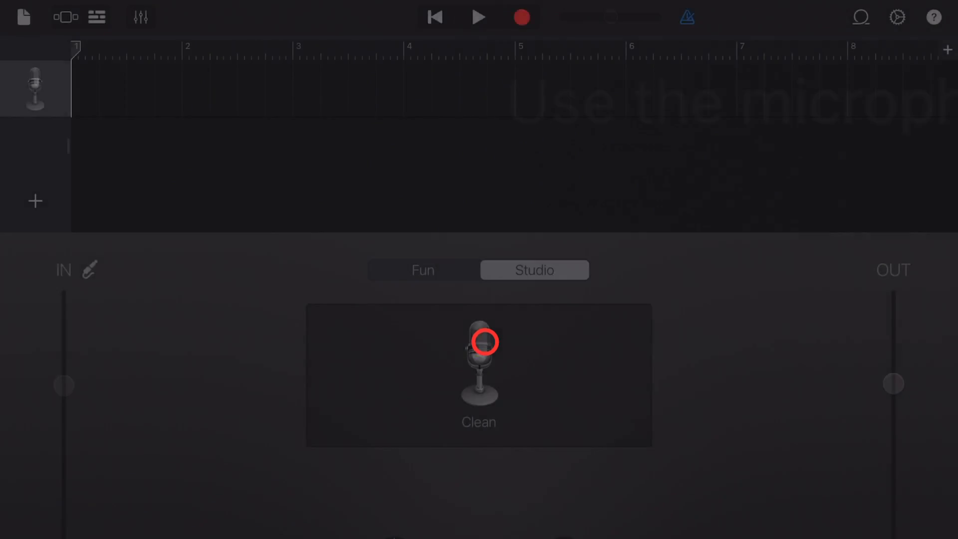
Raise the project tempo from 125 to about 142 BPM in Song Settings
{"action": "left_click", "coordinate": [896, 17]}
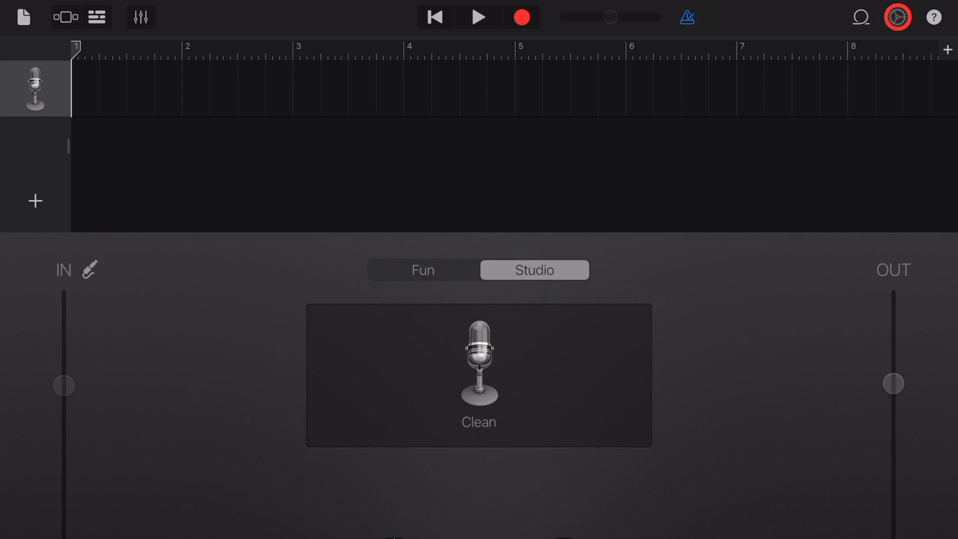
{"action": "left_click", "coordinate": [897, 17]}
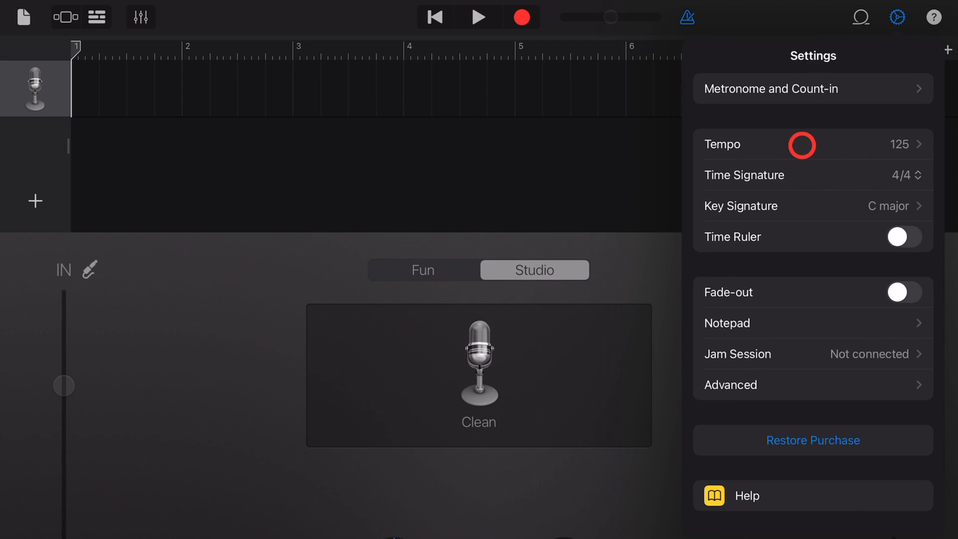
{"action": "left_click", "coordinate": [794, 144]}
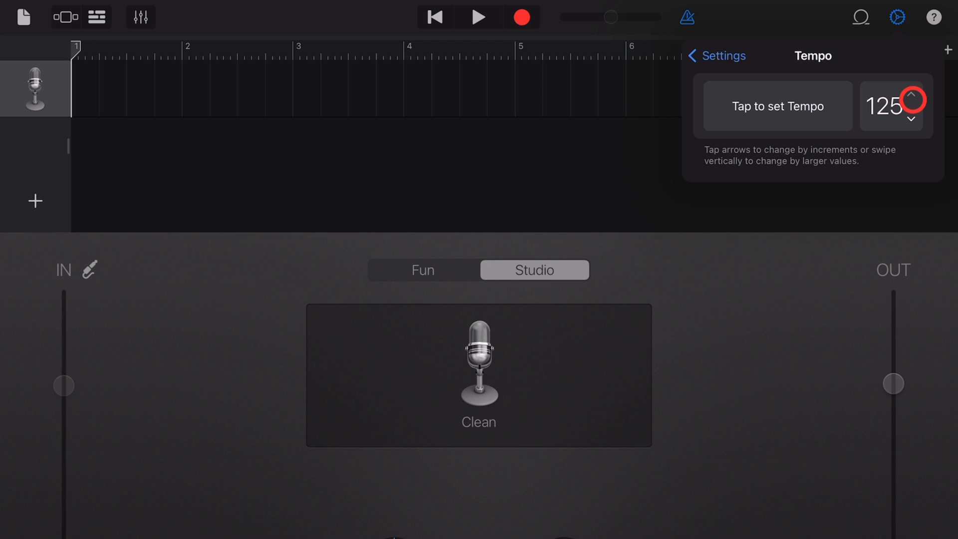
{"action": "left_click", "coordinate": [910, 95]}
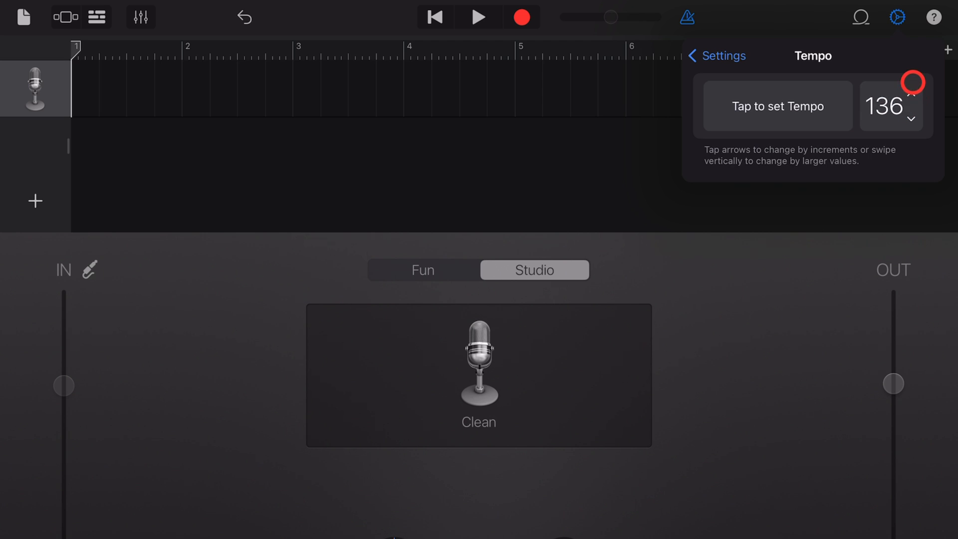
{"action": "left_click", "coordinate": [911, 89]}
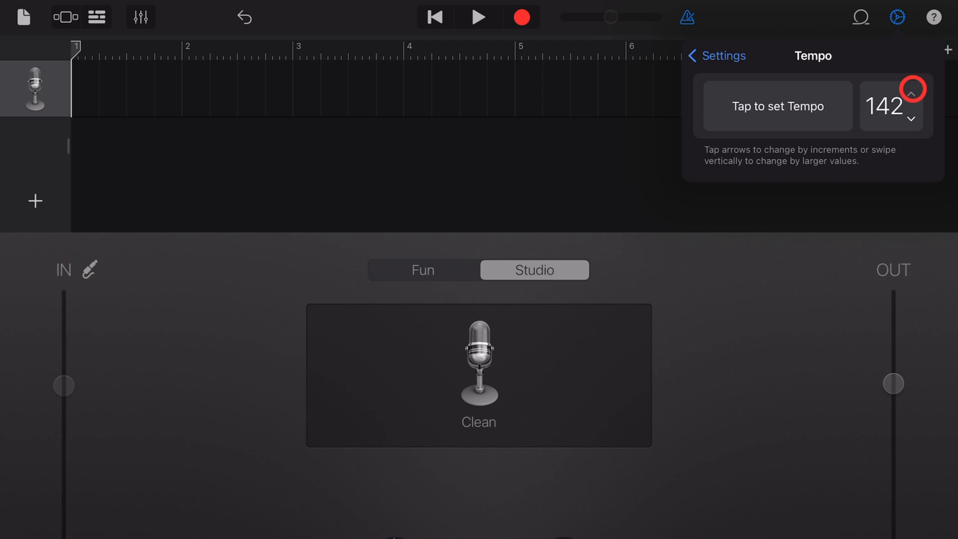
{"action": "left_click", "coordinate": [910, 91]}
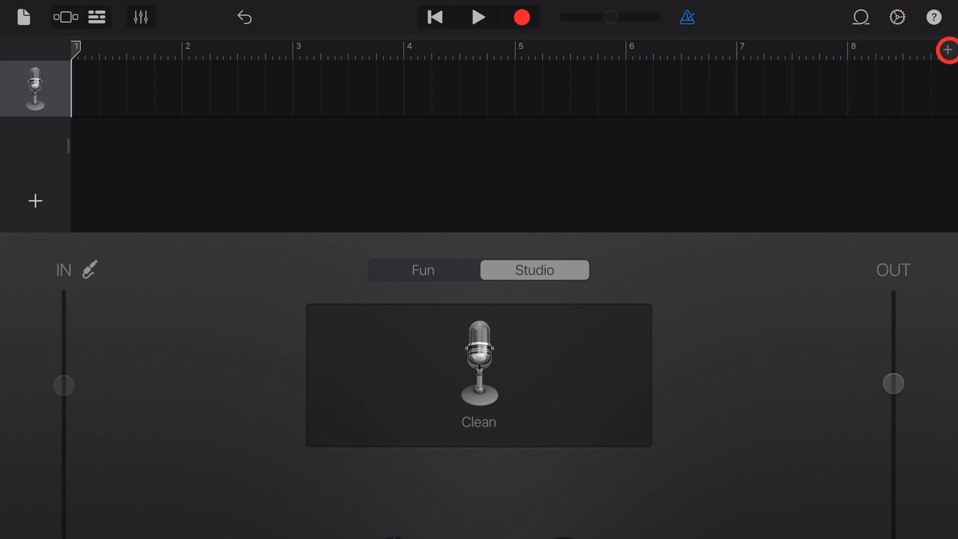
Switch the song Section Length to Automatic
{"action": "left_click", "coordinate": [948, 49]}
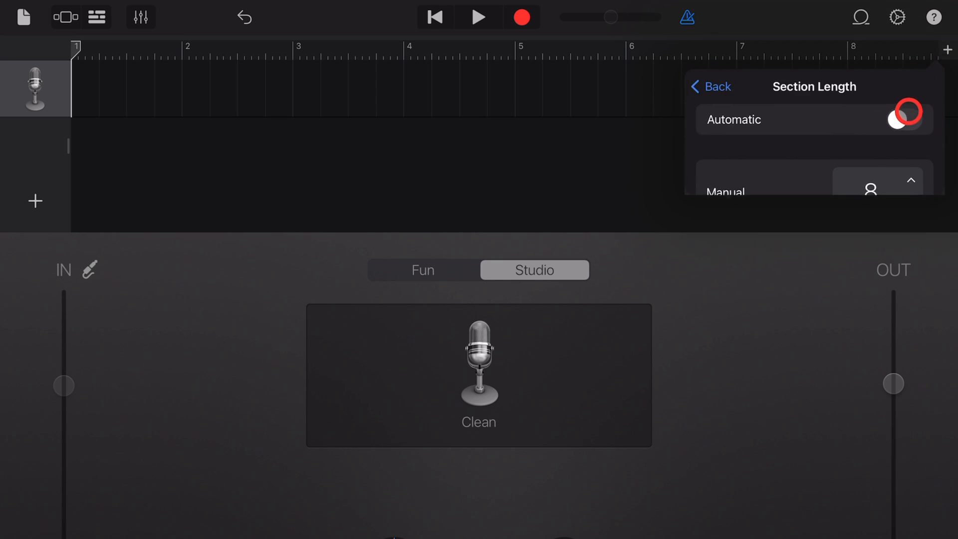
{"action": "left_click", "coordinate": [907, 119]}
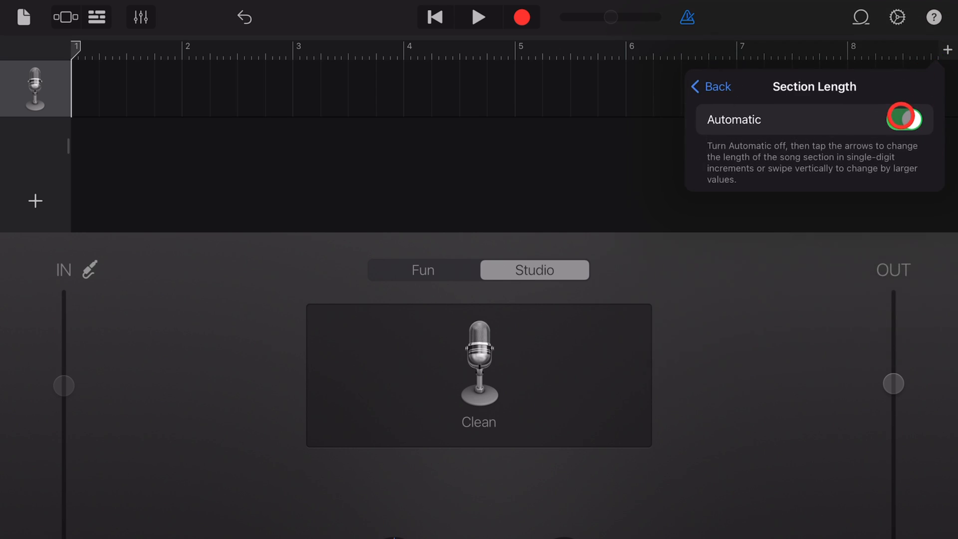
{"action": "left_click", "coordinate": [904, 119]}
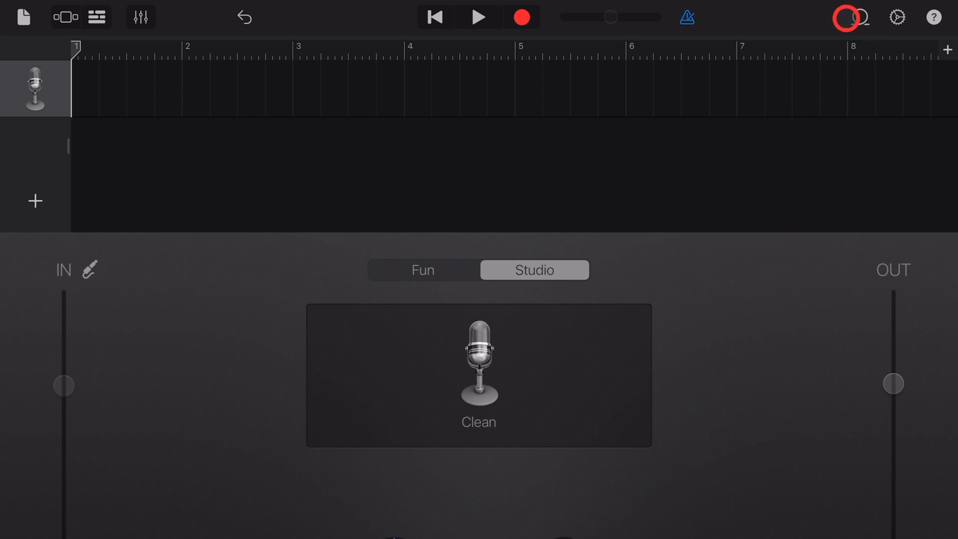
Import 539961__badoink__146-bpm-rock.wav from the Files app's Recents into the Loop Browser
{"action": "left_click", "coordinate": [856, 17]}
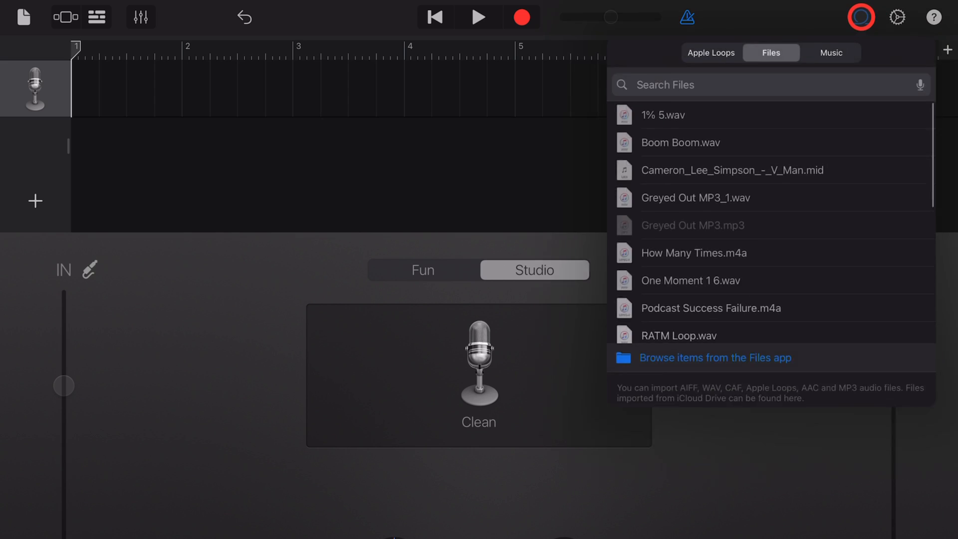
{"action": "left_click", "coordinate": [693, 55]}
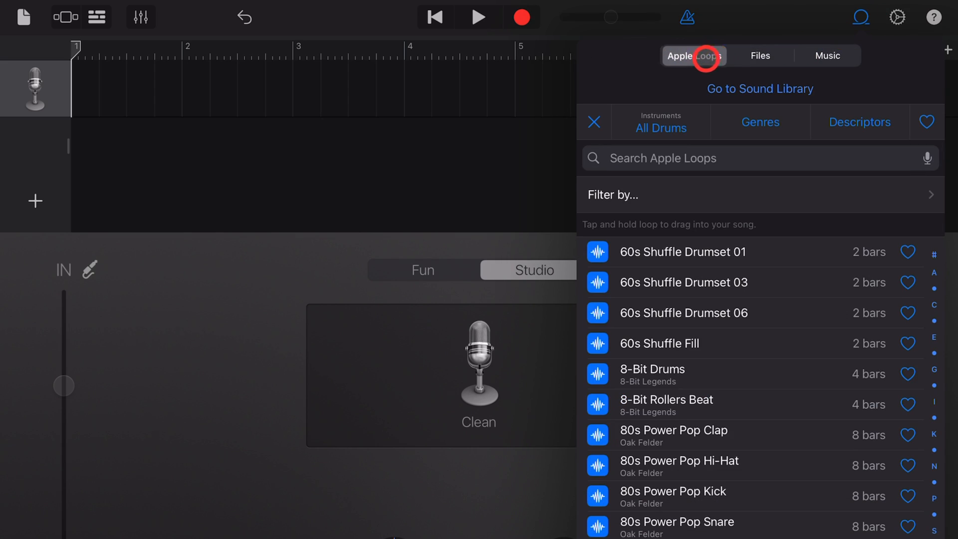
{"action": "left_click", "coordinate": [760, 56]}
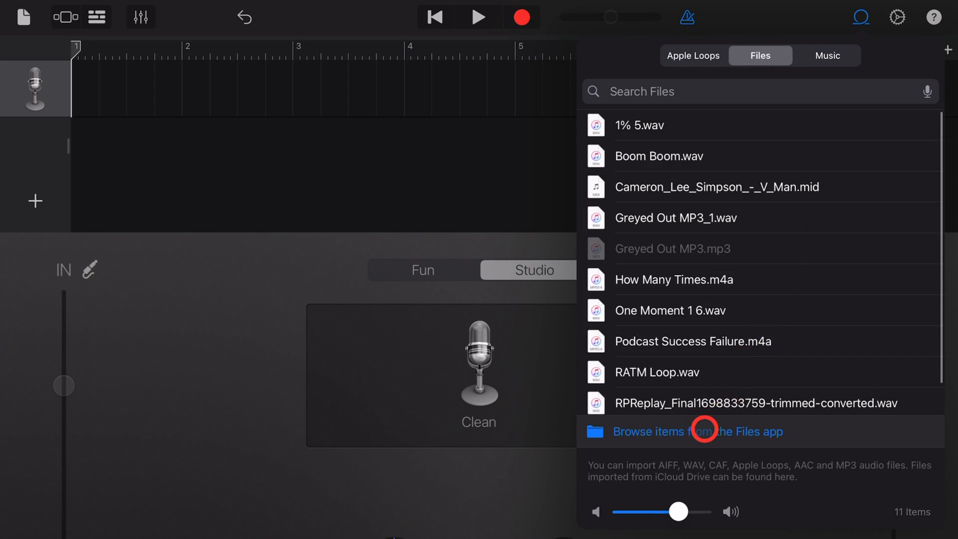
{"action": "left_click", "coordinate": [697, 431]}
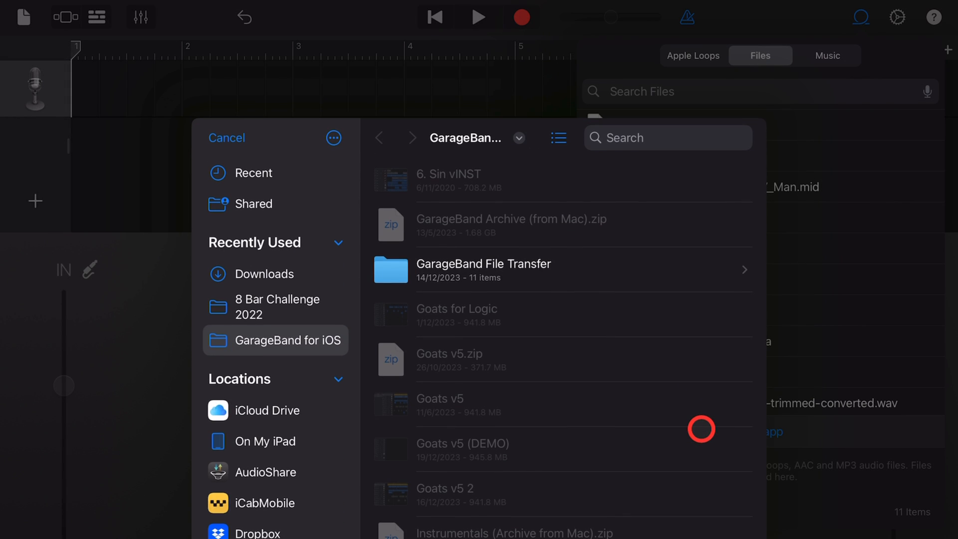
{"action": "left_click", "coordinate": [275, 339]}
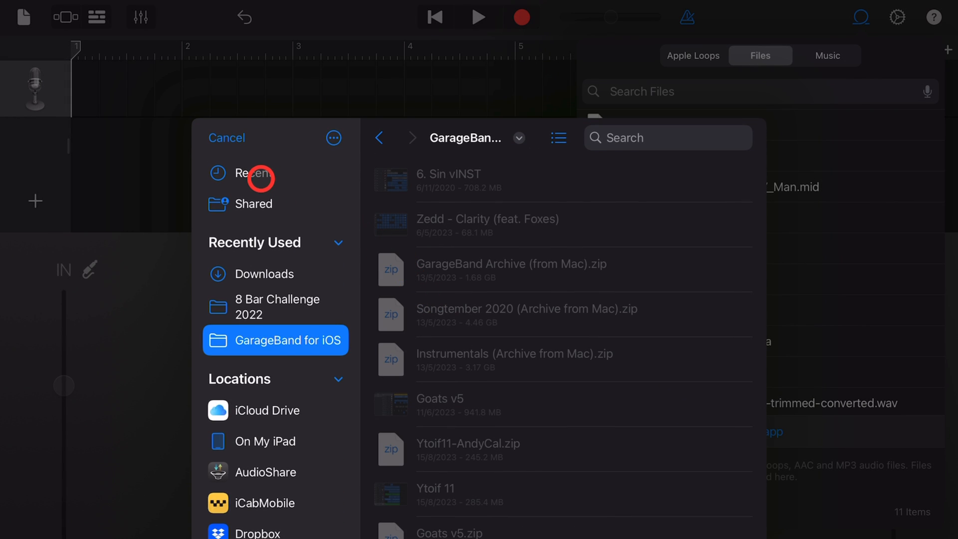
{"action": "left_click", "coordinate": [254, 172]}
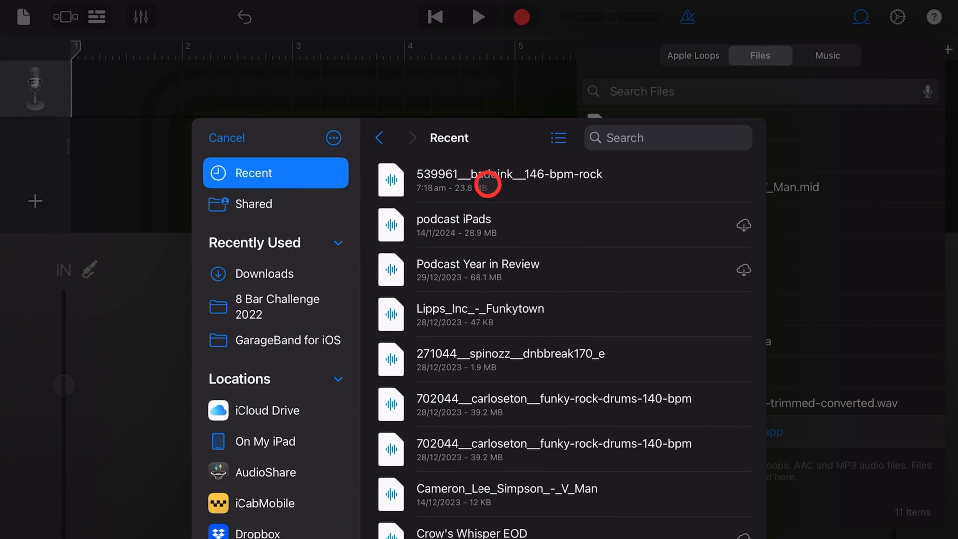
{"action": "left_click", "coordinate": [506, 179]}
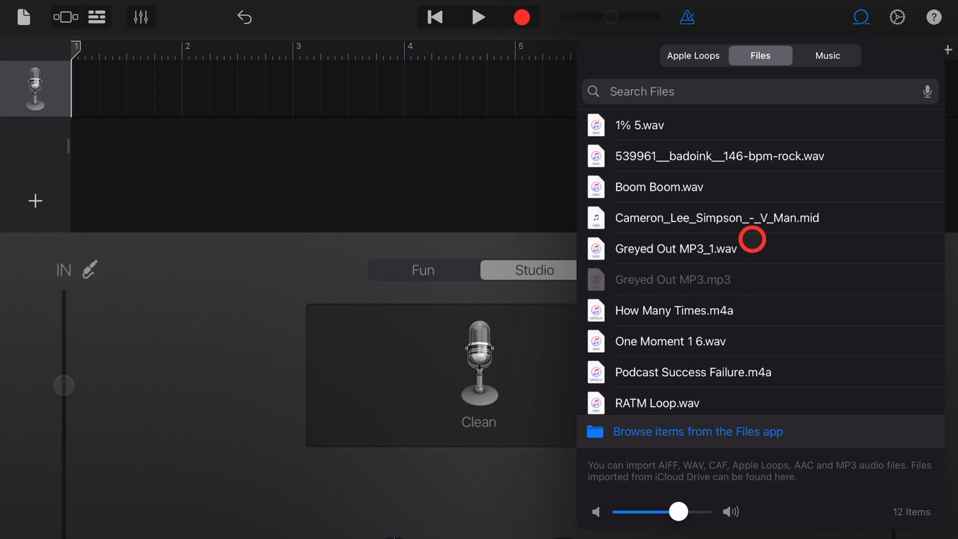
{"action": "mouse_move", "coordinate": [578, 136]}
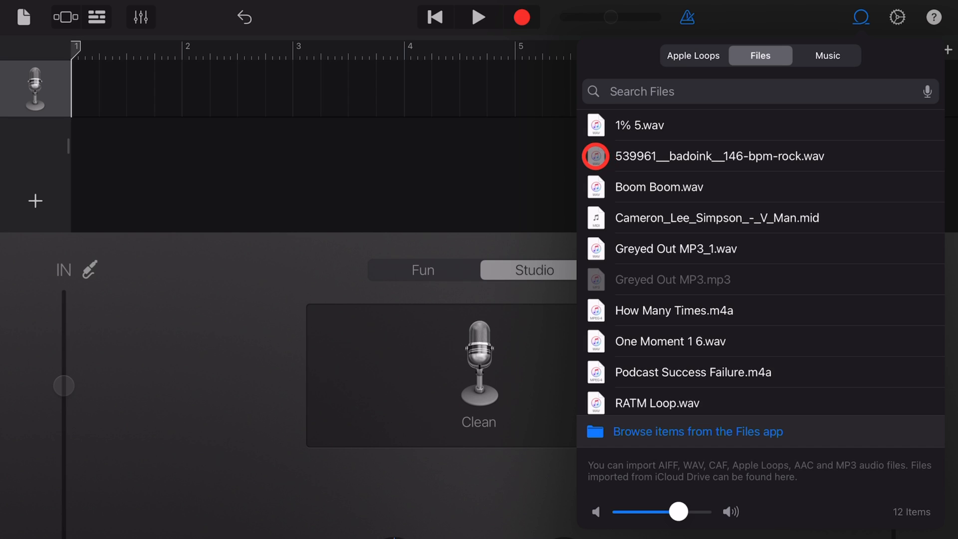
{"action": "left_click", "coordinate": [595, 156]}
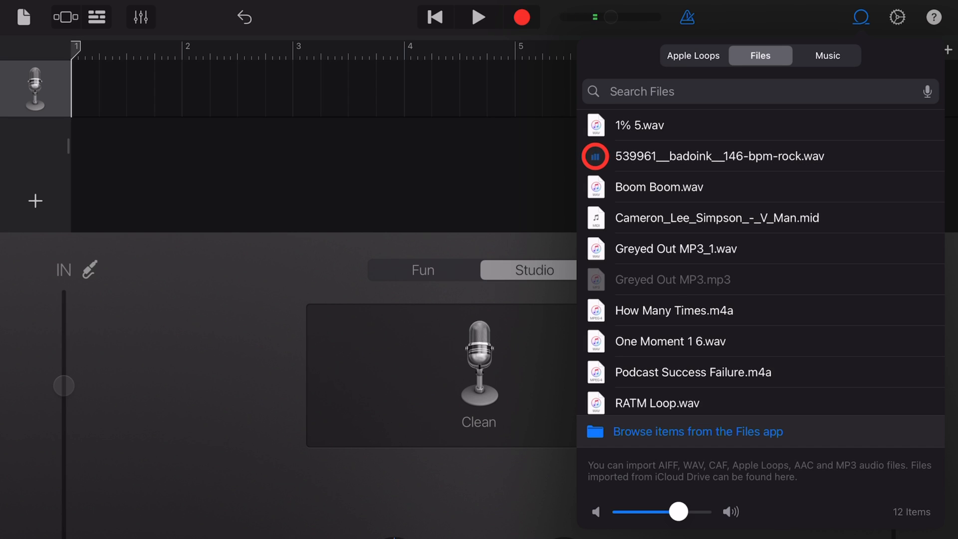
{"action": "left_click", "coordinate": [594, 156]}
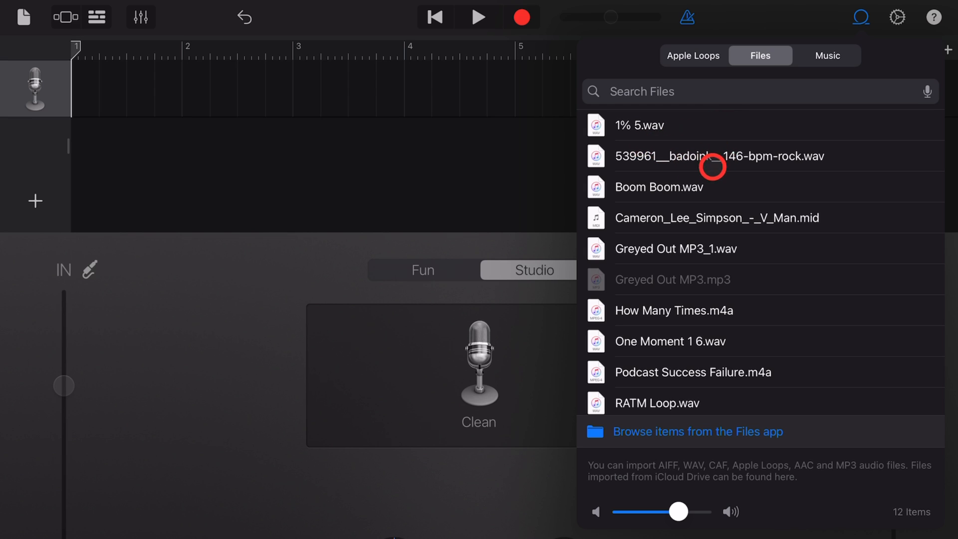
Place the 146-bpm rock file on a new track and move its region to bar 1
{"action": "left_click_drag", "start_coordinate": [714, 156], "coordinate": [470, 147]}
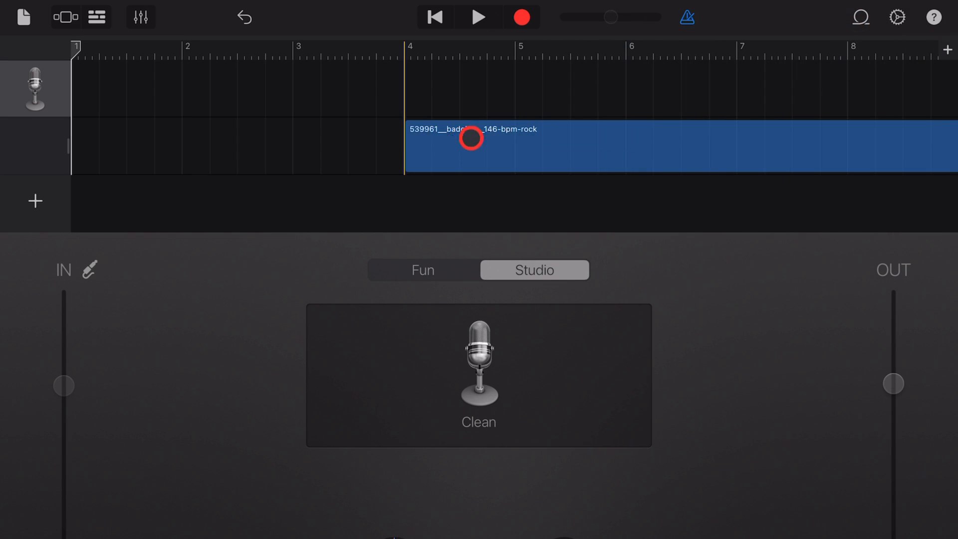
{"action": "left_click_drag", "start_coordinate": [470, 147], "coordinate": [121, 147]}
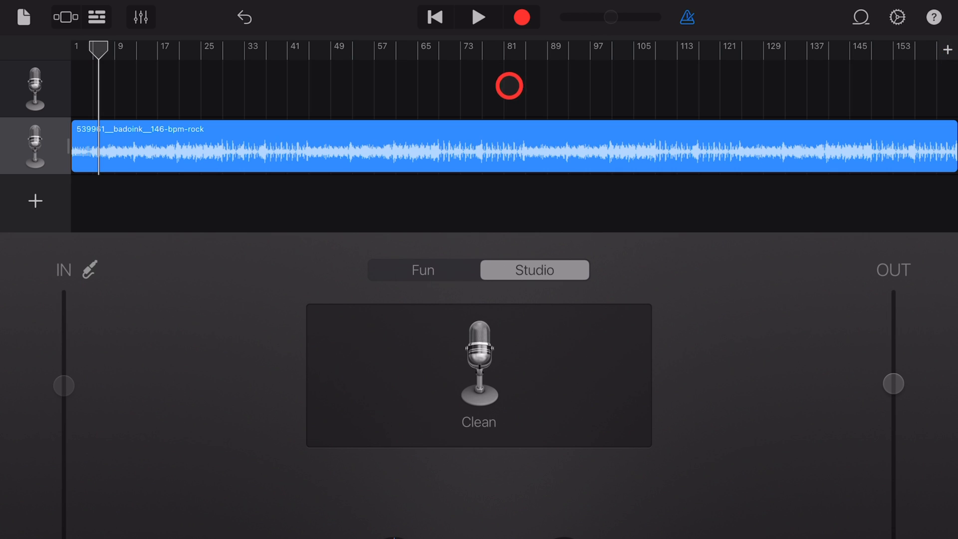
Play back the song with the drum loop region, then stop
{"action": "left_click", "coordinate": [479, 17]}
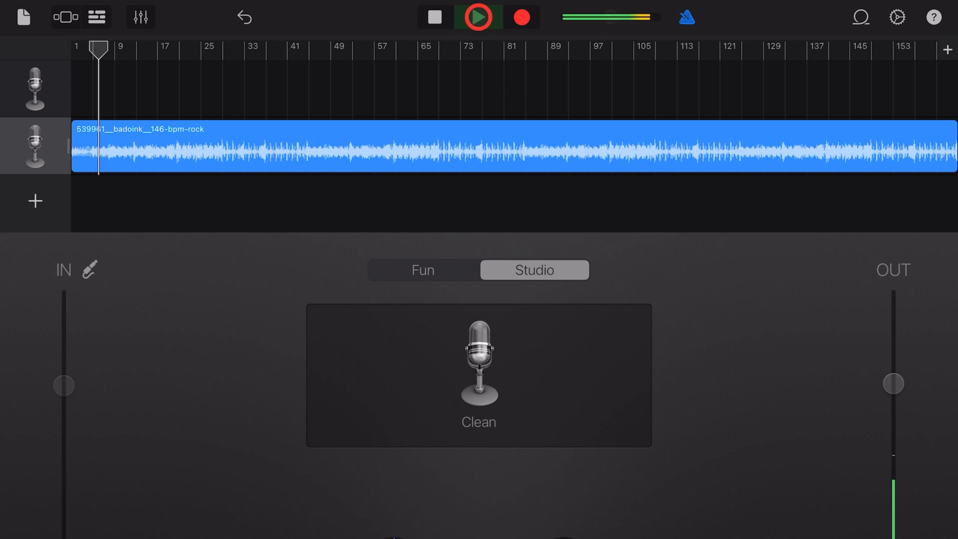
{"action": "left_click", "coordinate": [478, 17]}
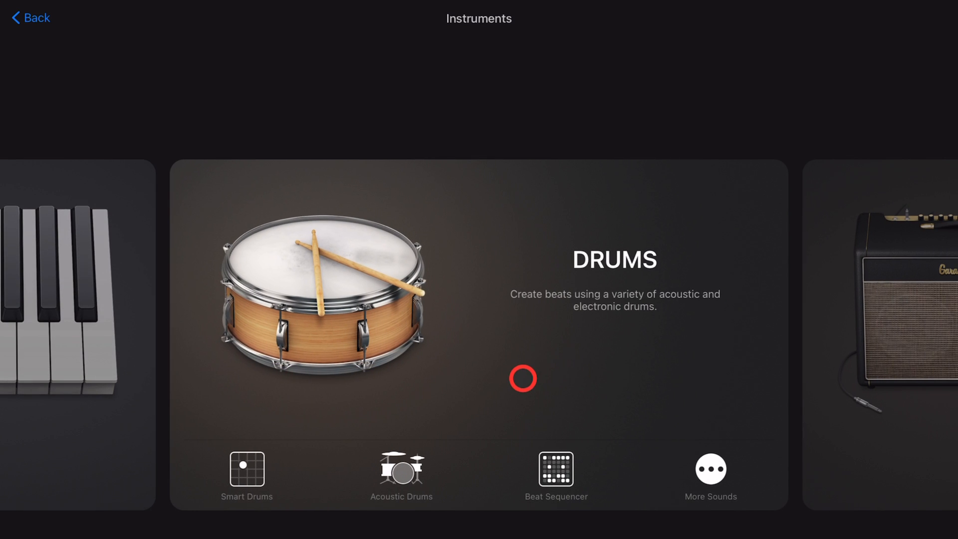
{"action": "mouse_move", "coordinate": [511, 389]}
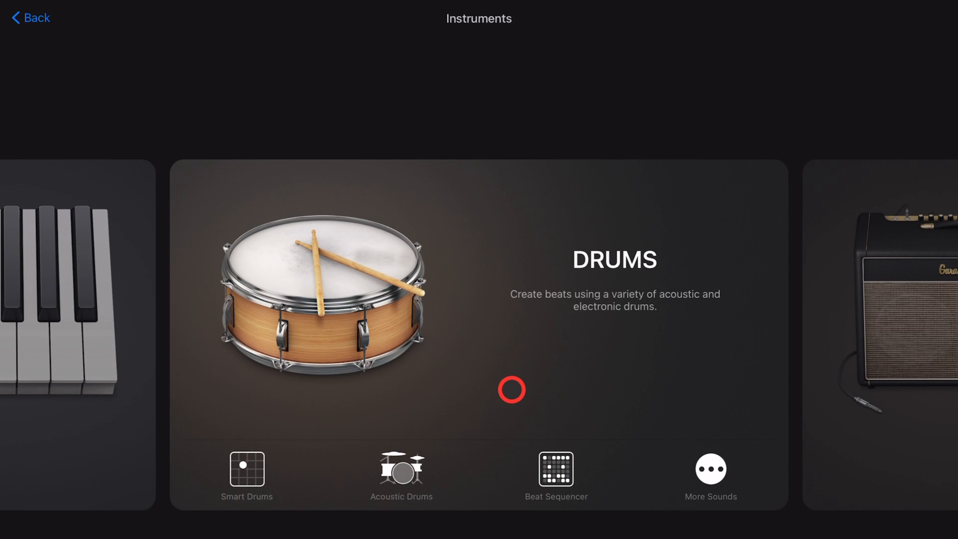